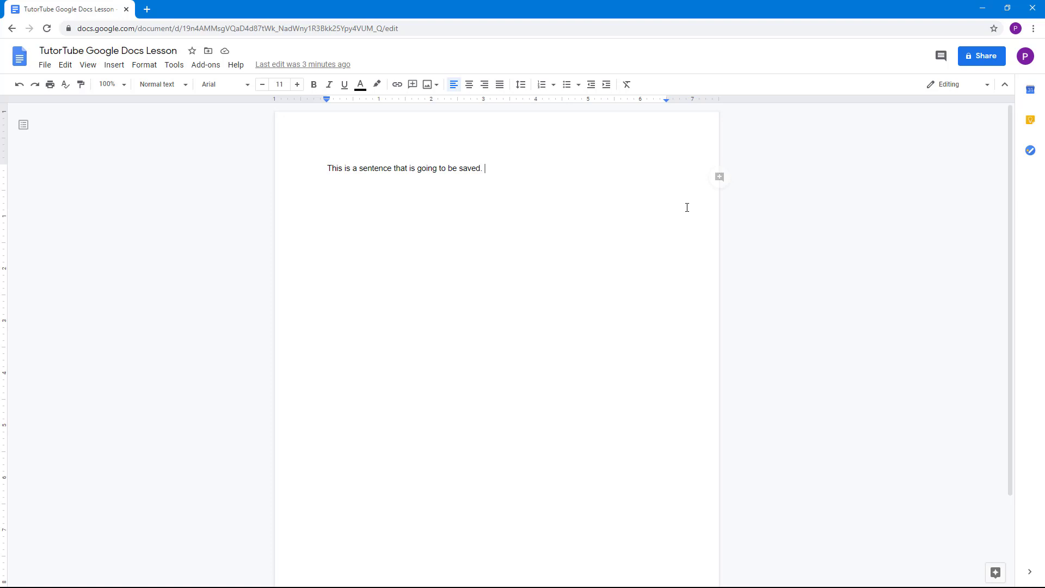
{"action": "mouse_move", "coordinate": [208, 61]}
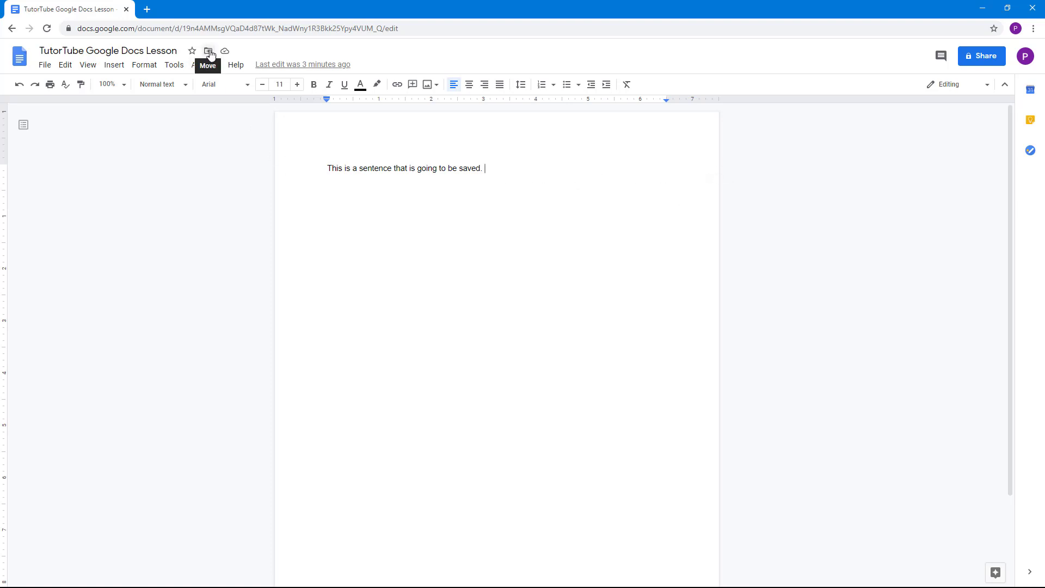
Open the move-to-folder picker and scroll the My Drive folder list
{"action": "left_click", "coordinate": [209, 52]}
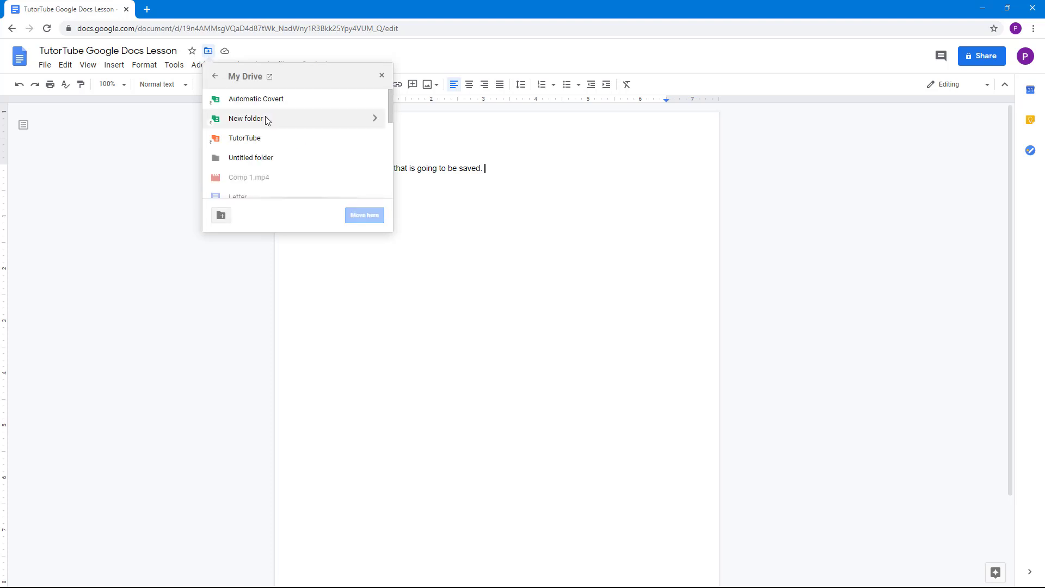
{"action": "scroll", "scroll_direction": "down", "scroll_amount": 3}
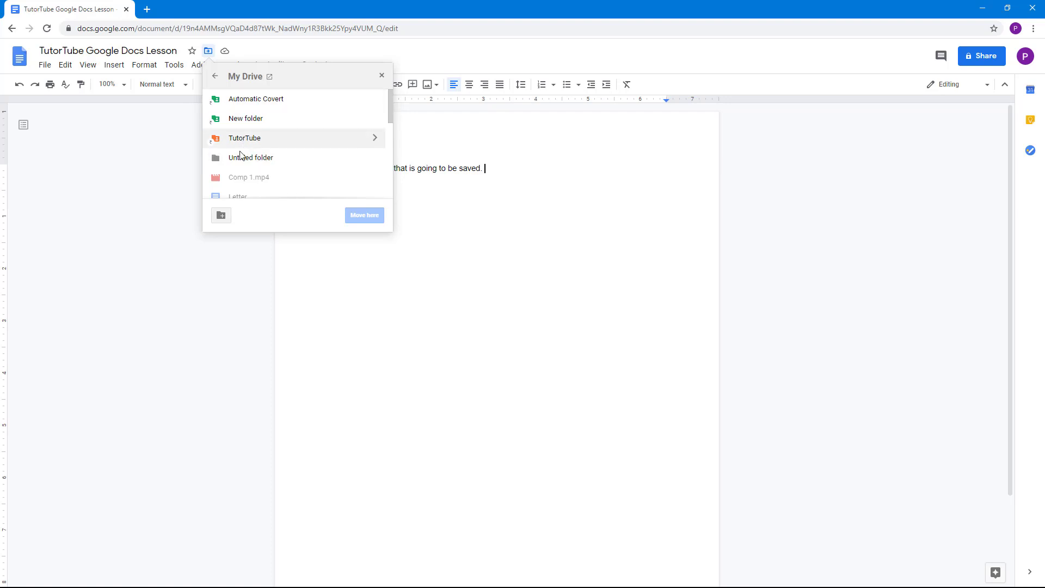
{"action": "mouse_move", "coordinate": [221, 215]}
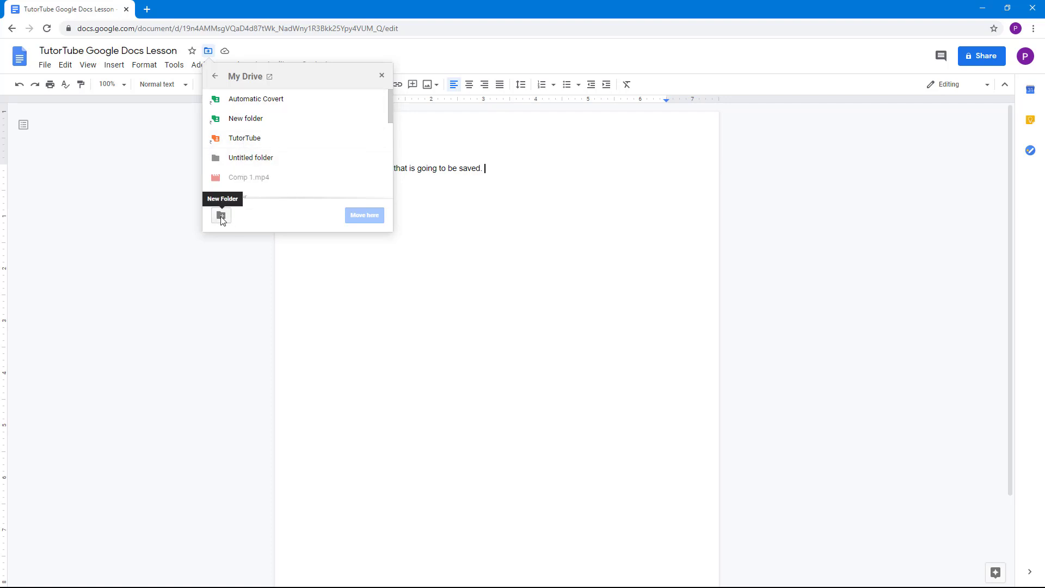
Add a new My Drive folder named 'Google Docs Tutorial'
{"action": "left_click", "coordinate": [221, 215]}
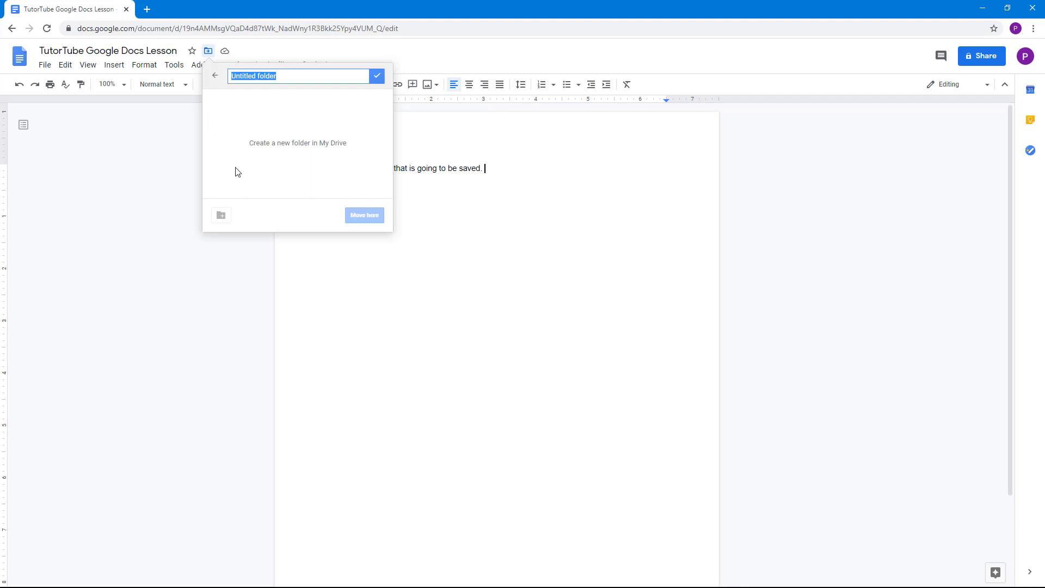
{"action": "type", "text": "Google Docs Tutorial"}
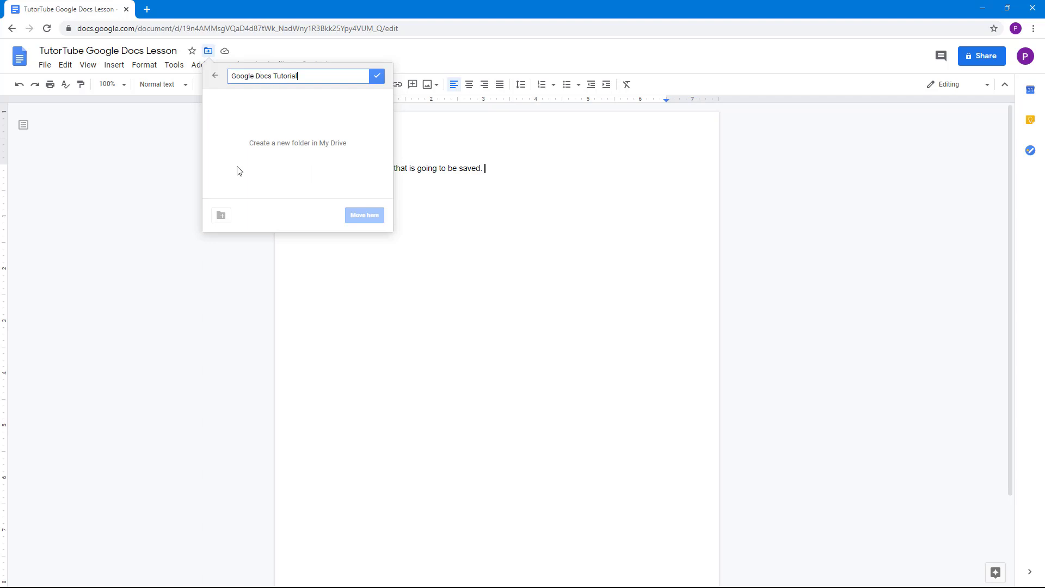
{"action": "left_click", "coordinate": [376, 76]}
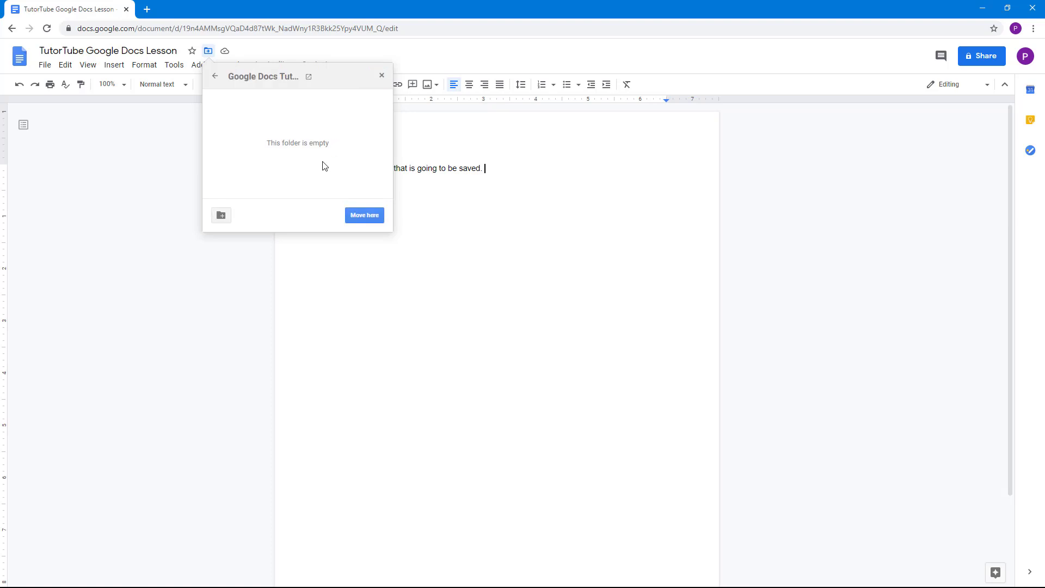
Move the lesson document into the Google Docs Tutorial folder from My Drive
{"action": "left_click", "coordinate": [215, 76]}
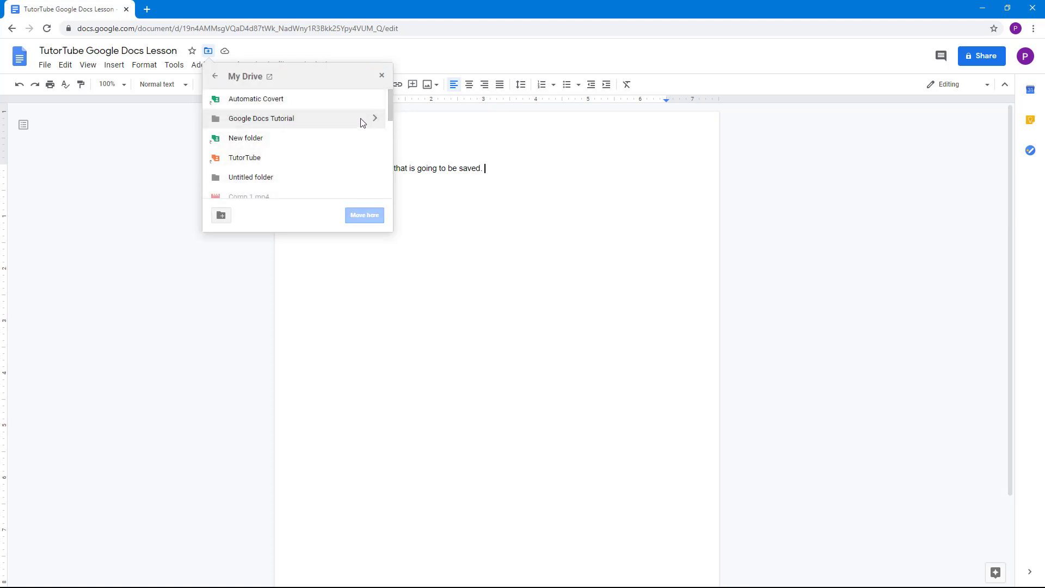
{"action": "left_click", "coordinate": [261, 118]}
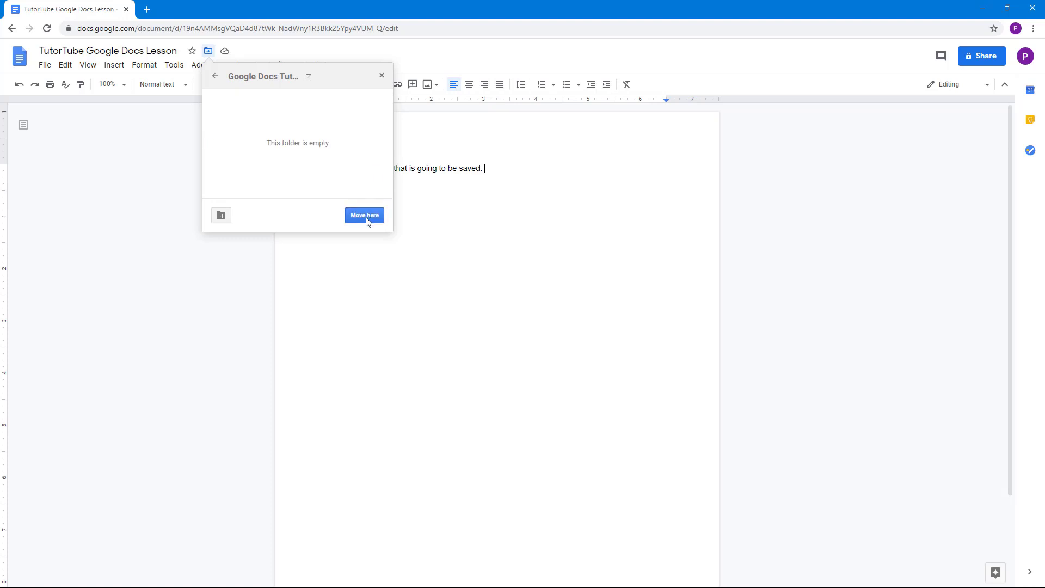
{"action": "left_click", "coordinate": [364, 214]}
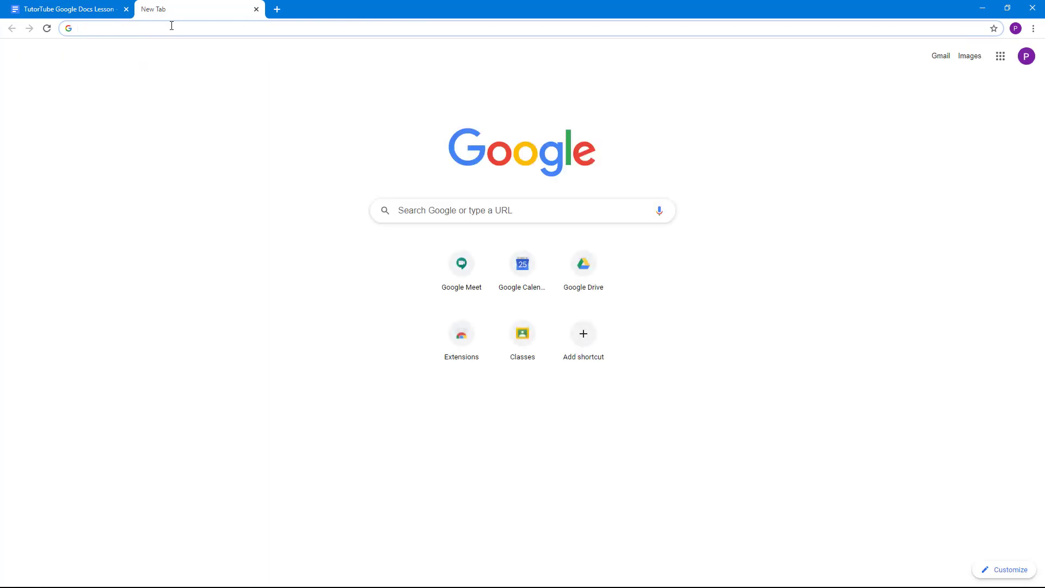
Go to docs.google.com in a new tab to reach the Docs home page
{"action": "type", "text": "docs.google.com/document/u/0/"}
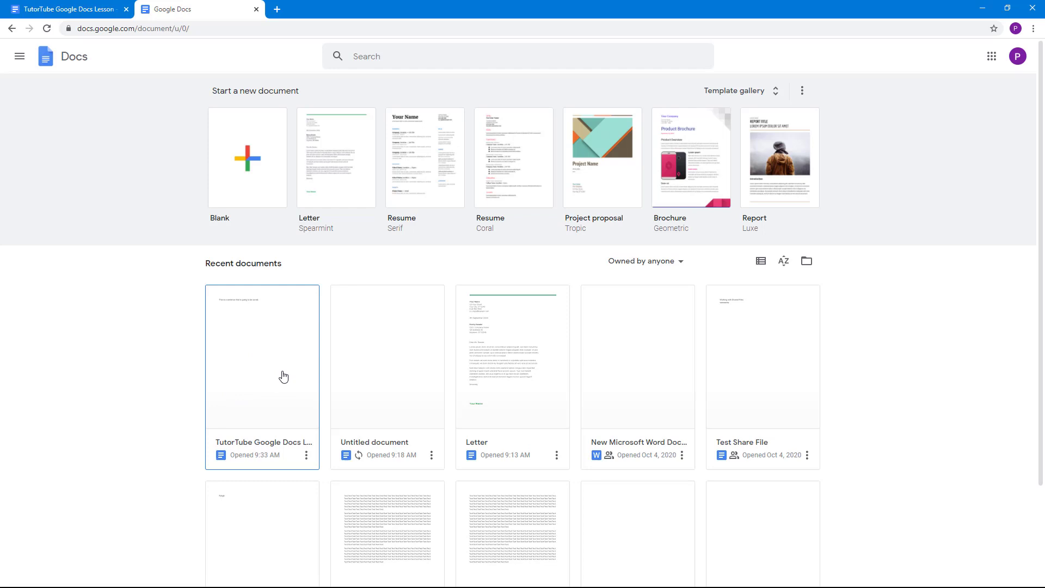
{"action": "scroll", "scroll_direction": "down", "scroll_amount": 3}
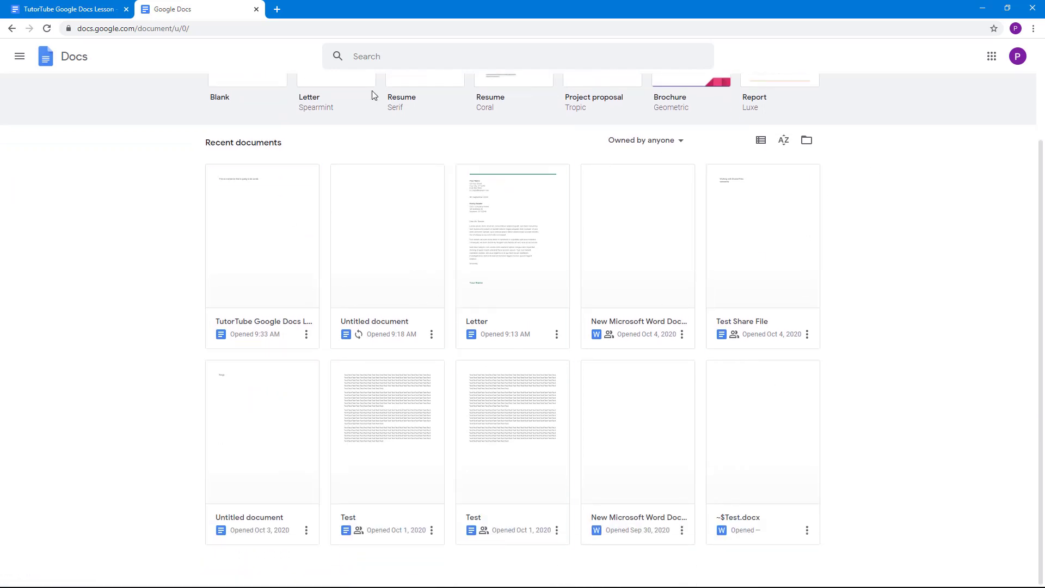
{"action": "mouse_move", "coordinate": [807, 140]}
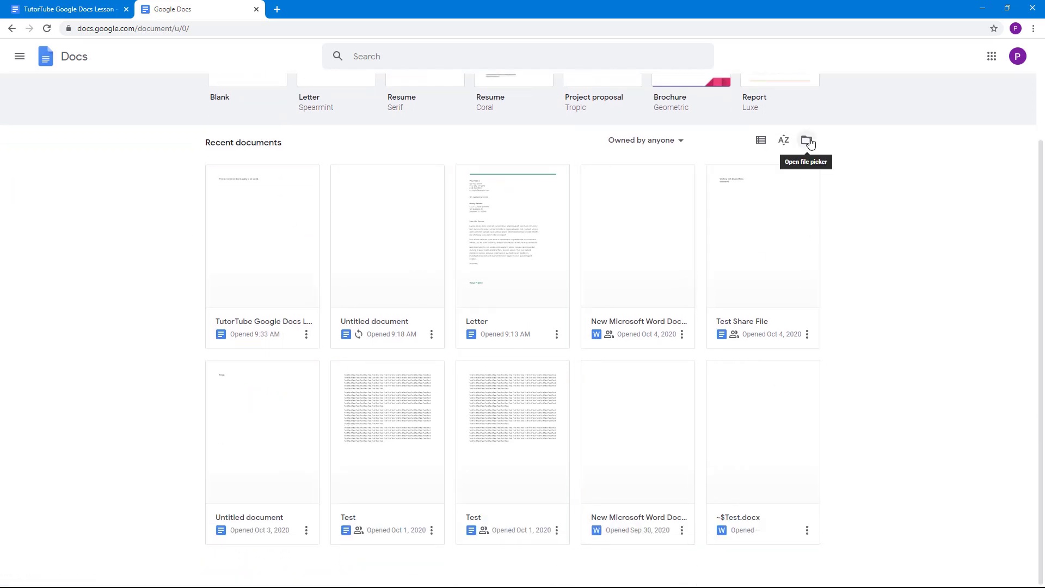
{"action": "mouse_move", "coordinate": [336, 54]}
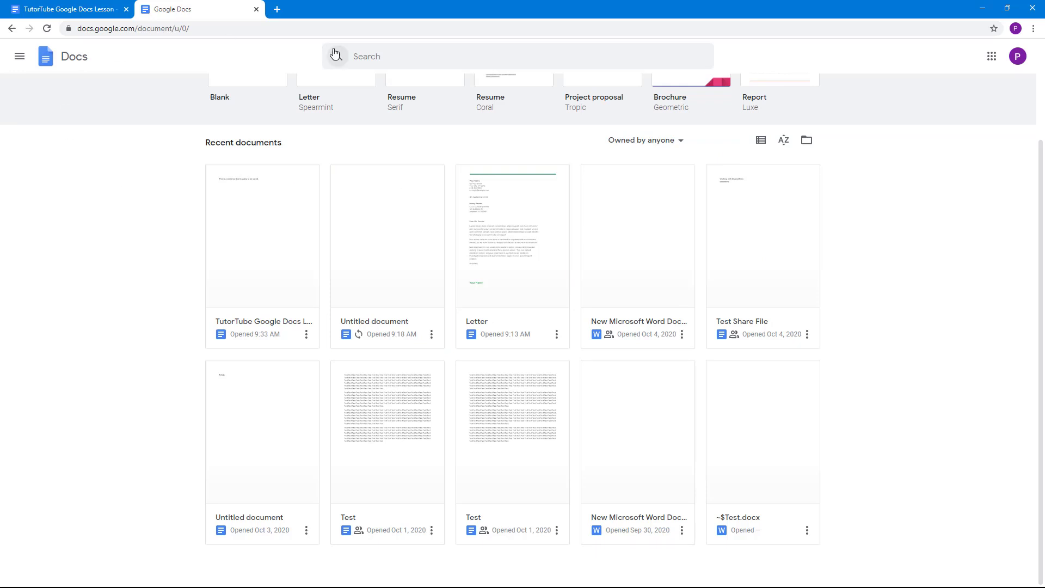
{"action": "left_click", "coordinate": [276, 10]}
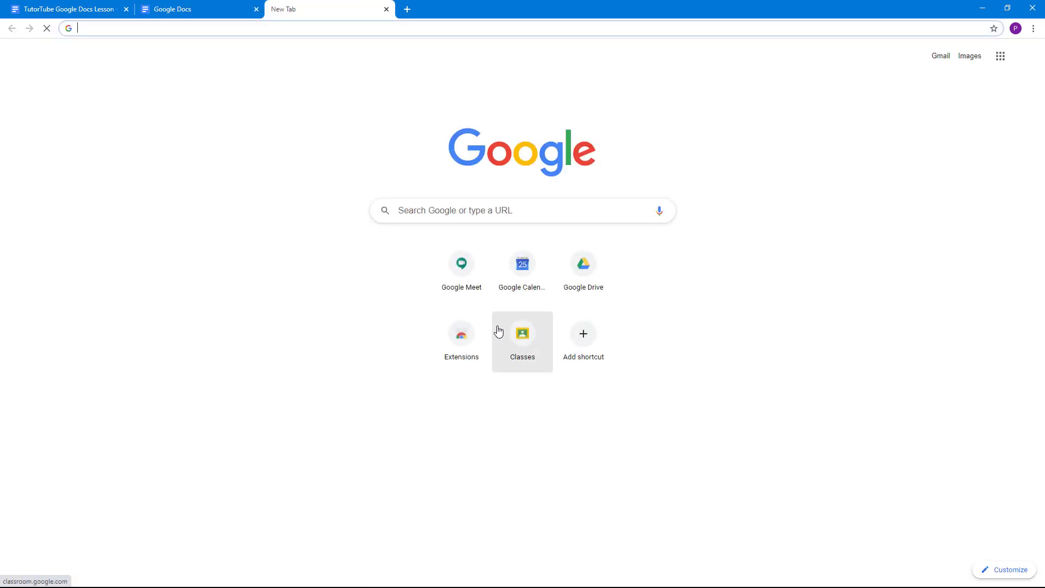
Open the TutorTube Google Docs Lesson from Drive's Google Docs Tutorial folder
{"action": "left_click", "coordinate": [583, 262]}
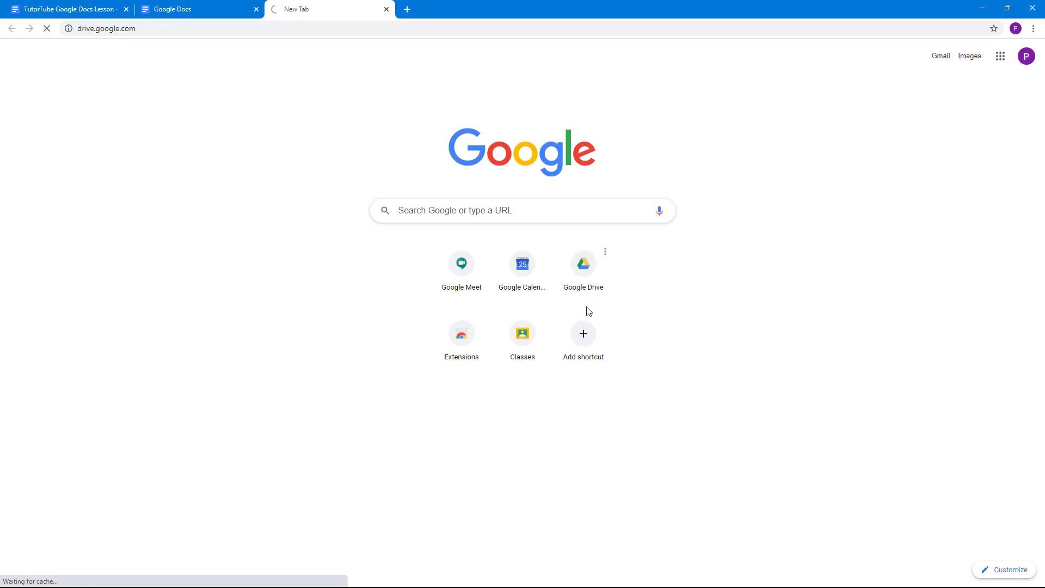
{"action": "left_click", "coordinate": [583, 262]}
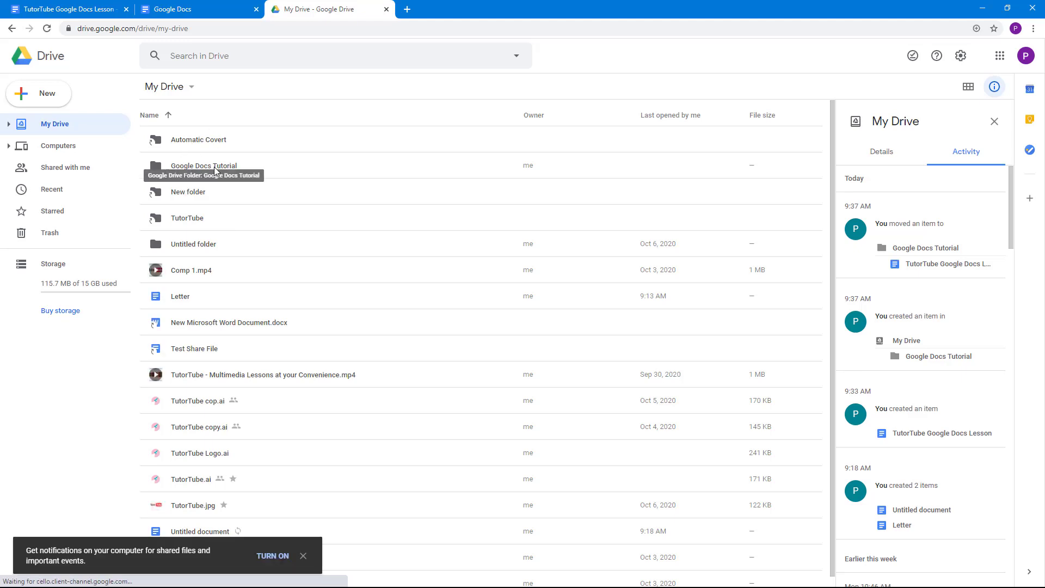
{"action": "double_click", "coordinate": [203, 165]}
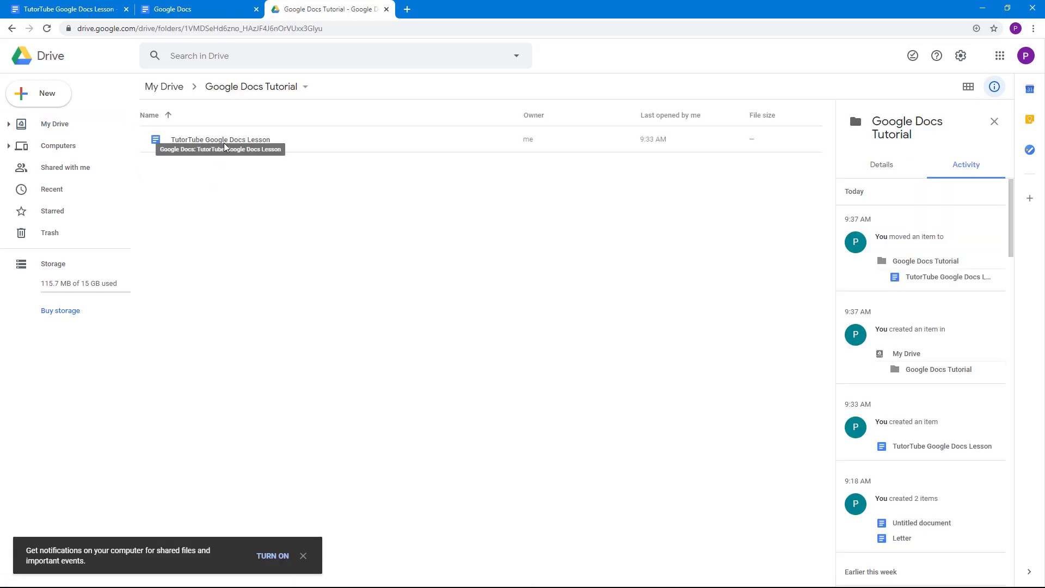
{"action": "double_click", "coordinate": [220, 139]}
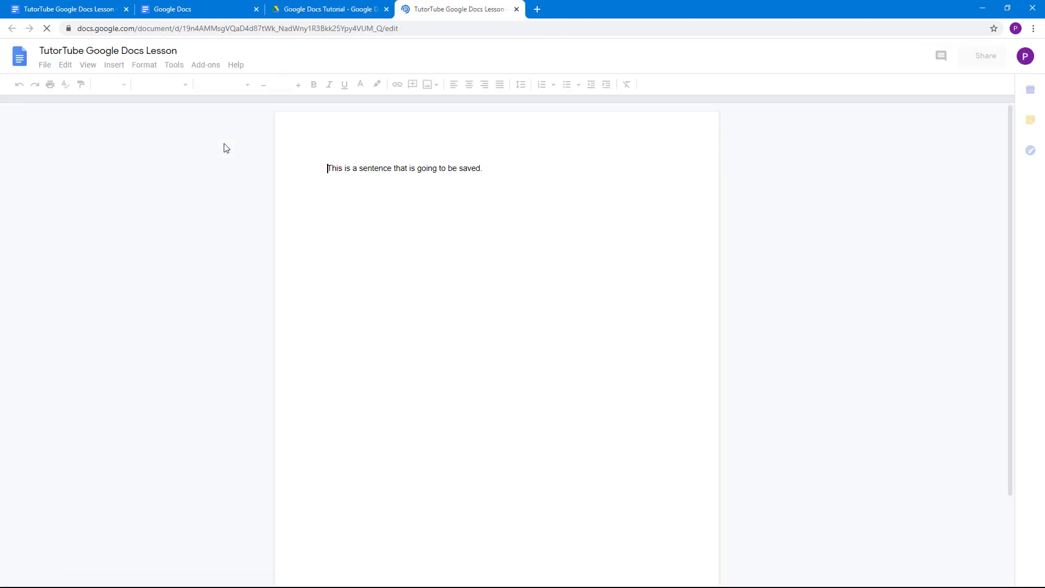